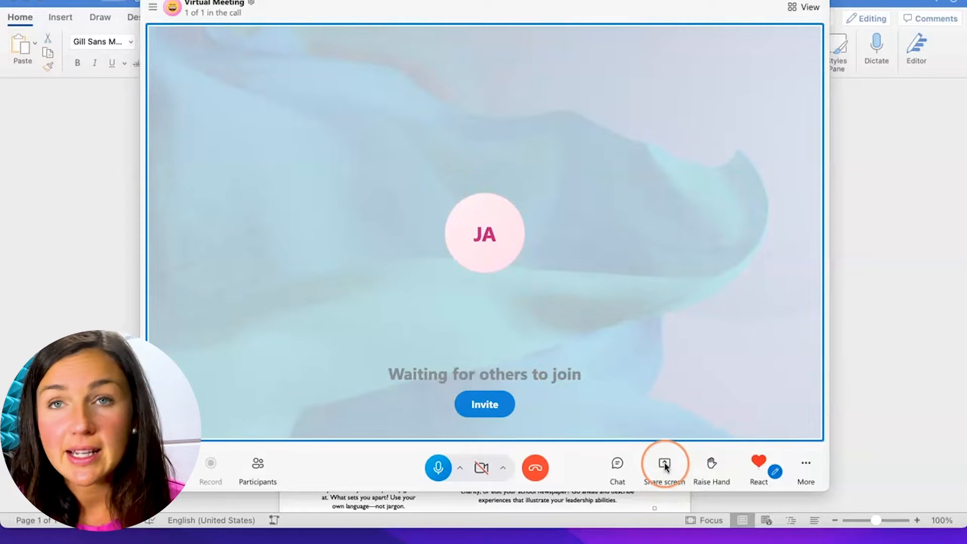
- Share the Desktop display in the Virtual Meeting call, leaving only the bare desktop visible
left_click(663, 463)
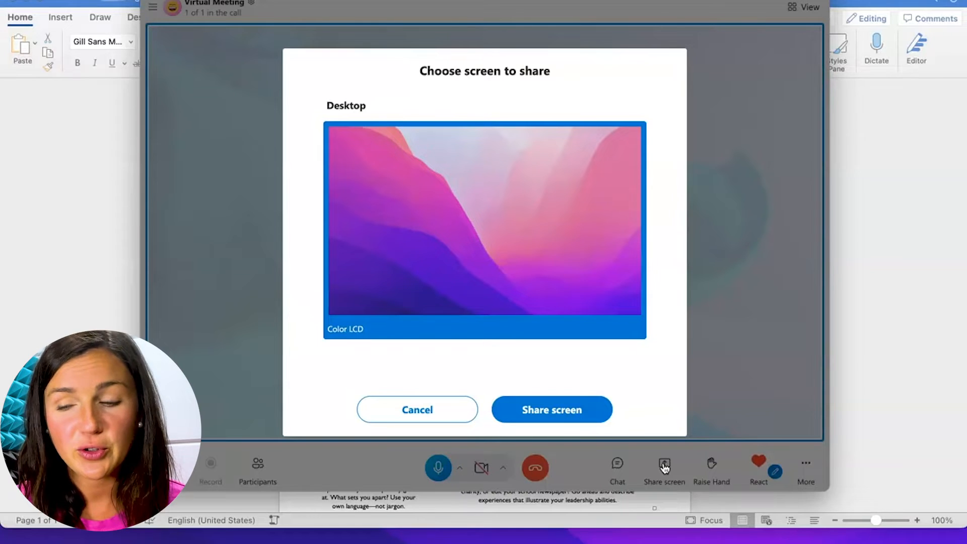
left_click(551, 409)
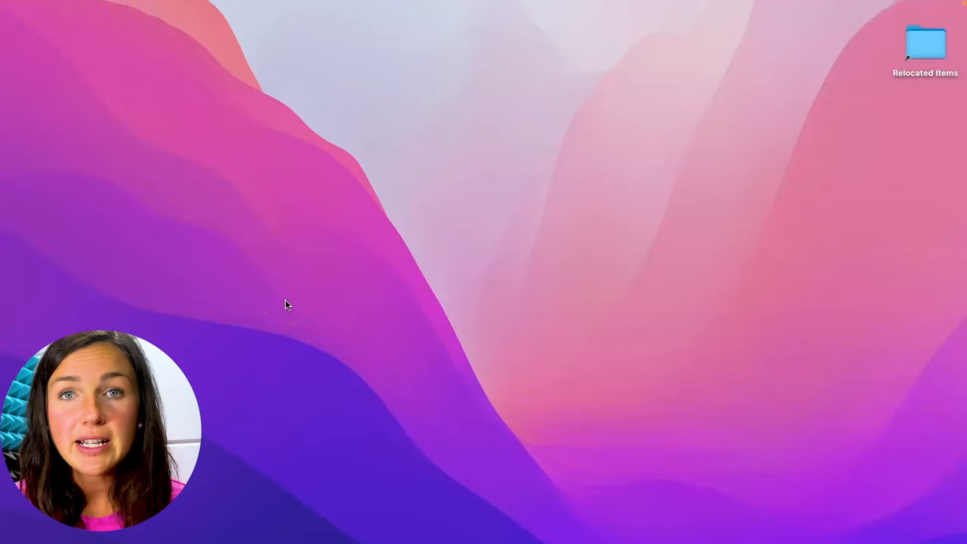
- Launch System Preferences from the Apple menu and choose Security & Privacy
left_click(85, 159)
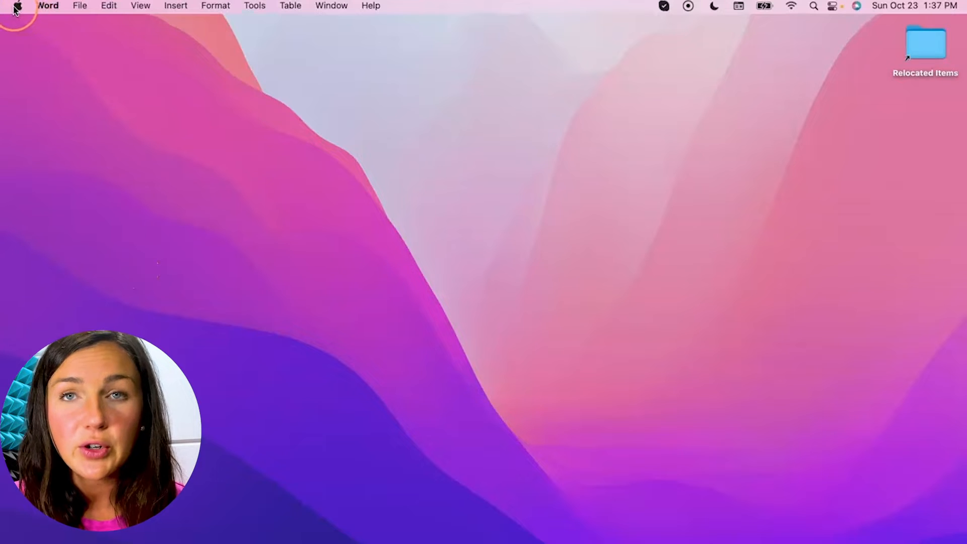
left_click(17, 6)
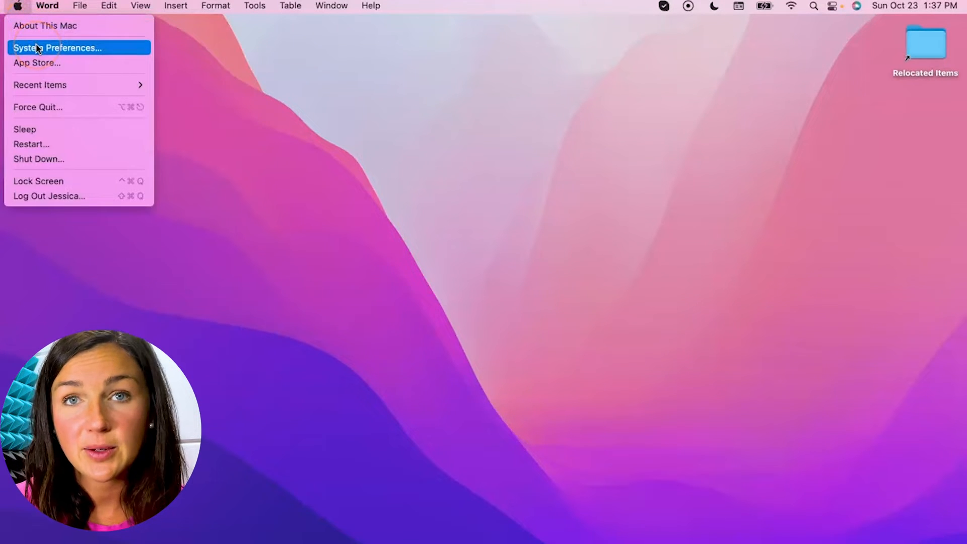
left_click(57, 47)
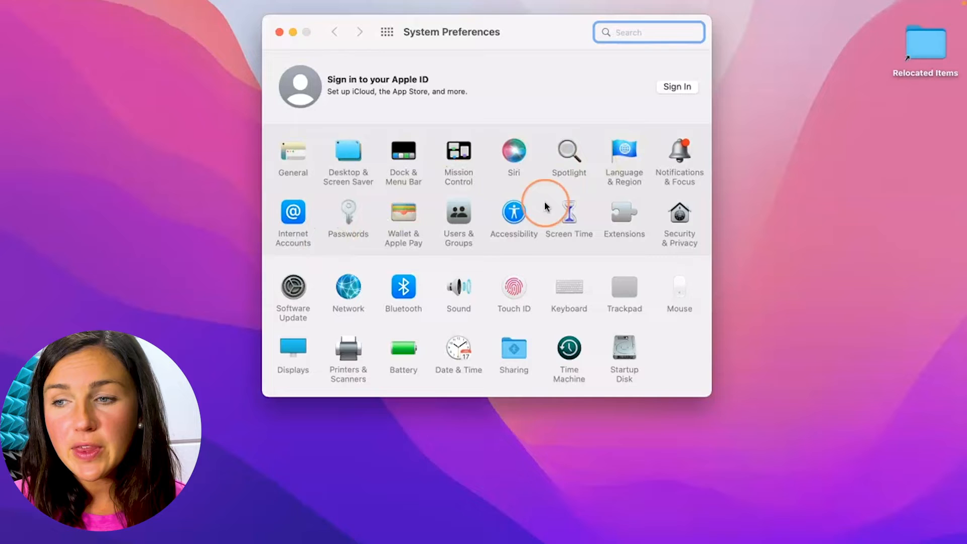
mouse_move(636, 214)
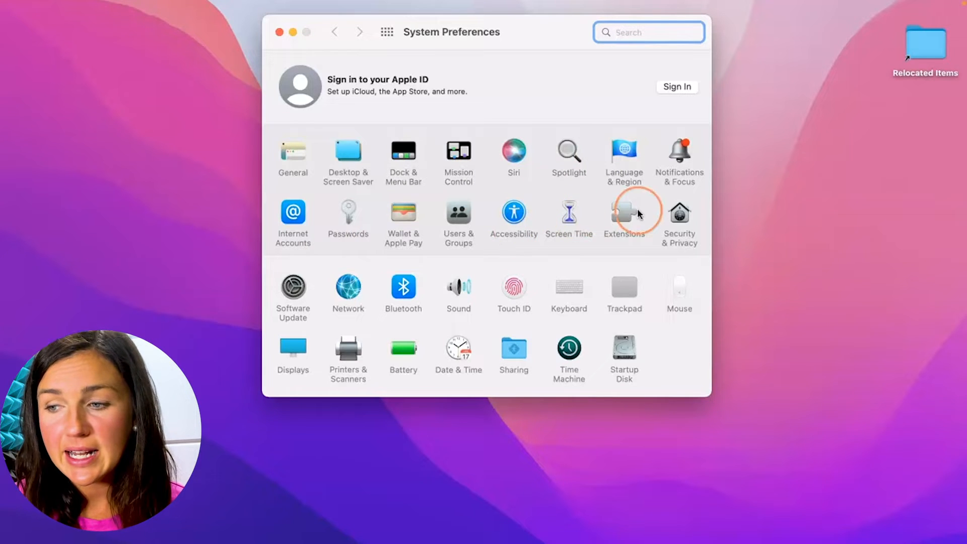
mouse_move(678, 222)
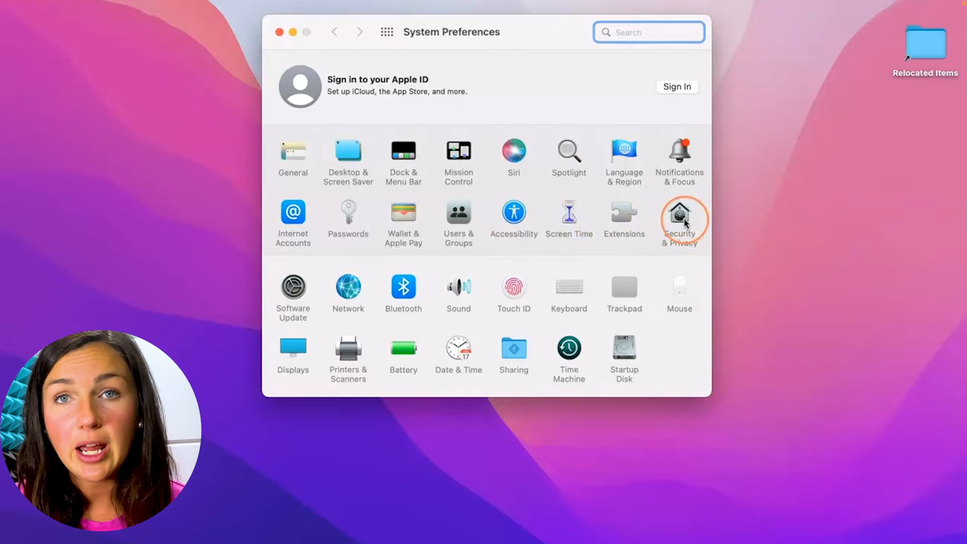
left_click(679, 217)
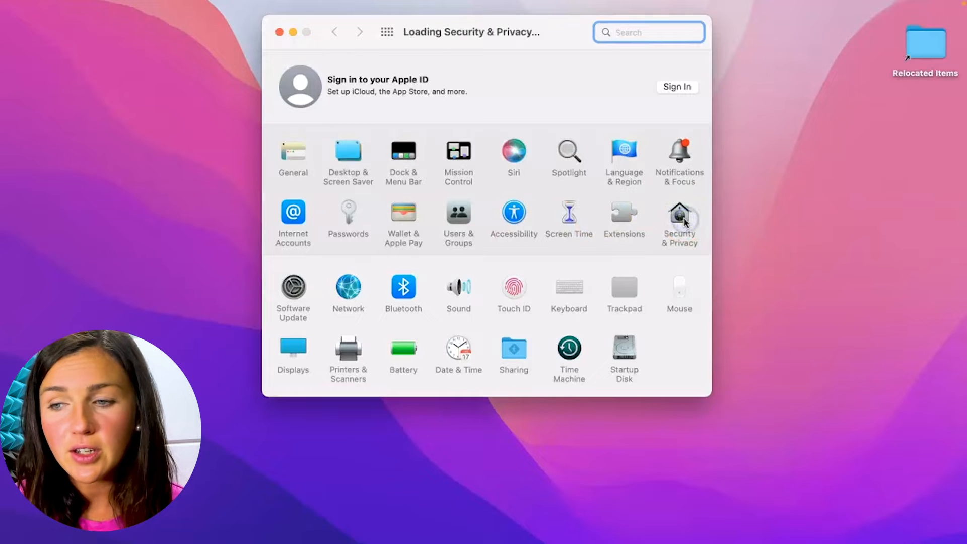
left_click(679, 219)
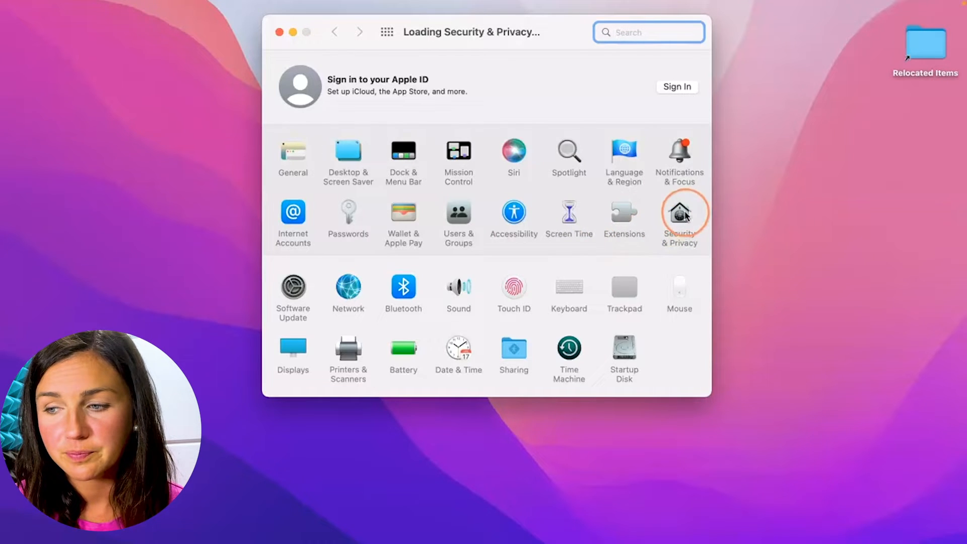
- Show the Privacy tab's Screen Recording app list, scrolled to the unchecked Skype entry
left_click(678, 215)
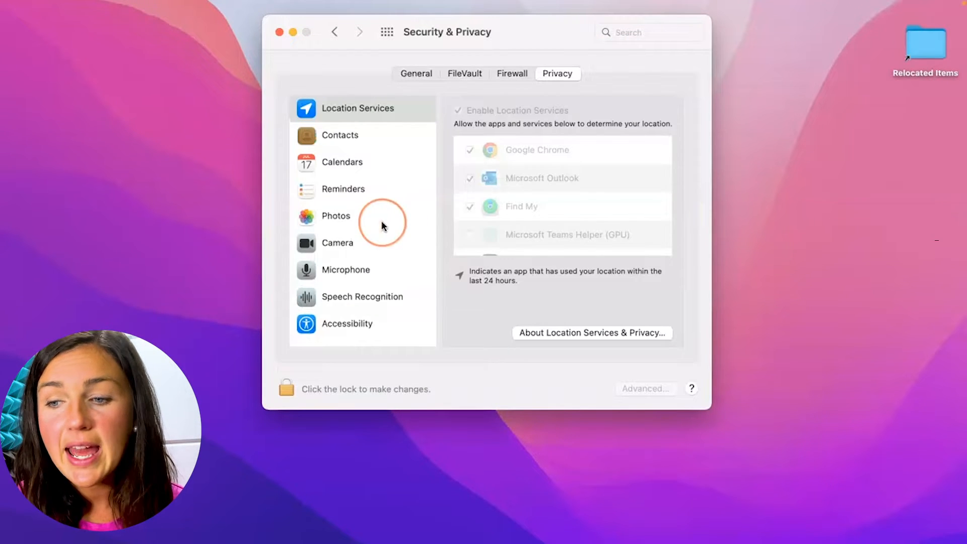
scroll("down", 3)
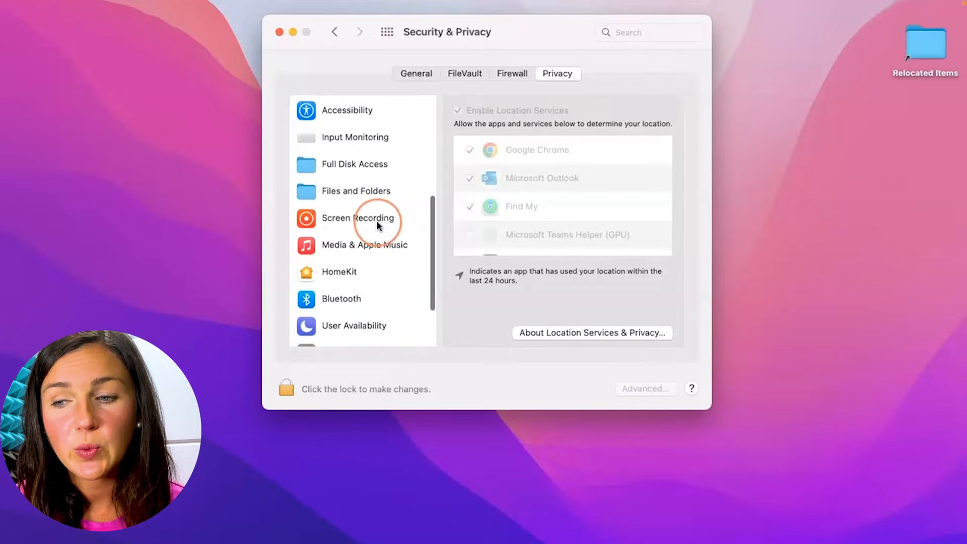
left_click(358, 217)
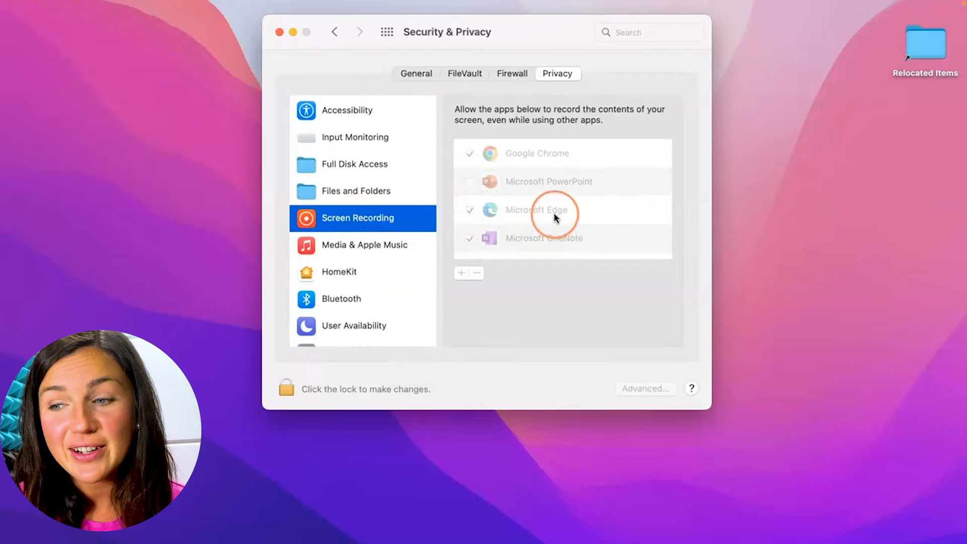
scroll("down", 3)
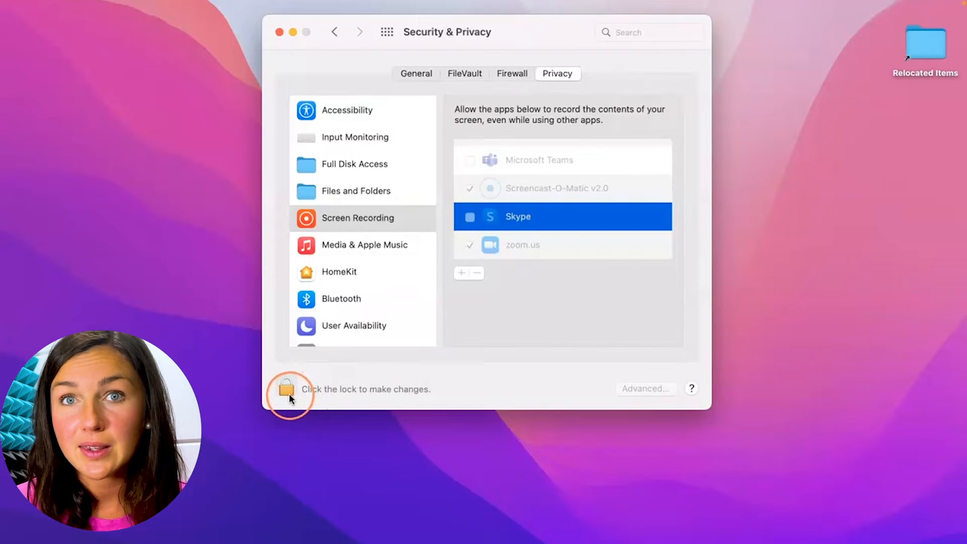
- Unlock the privacy settings with the password and tick Skype for Screen Recording
left_click(287, 389)
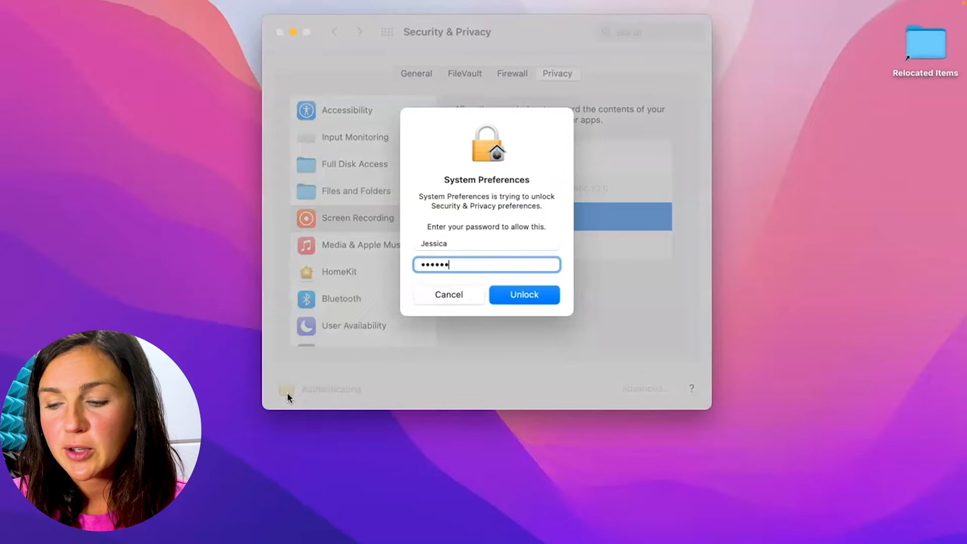
left_click(523, 294)
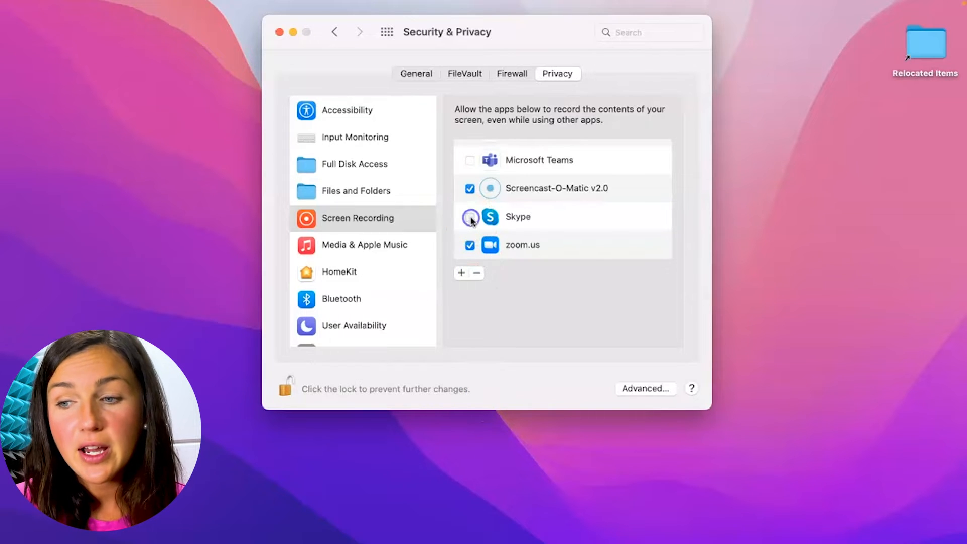
left_click(470, 217)
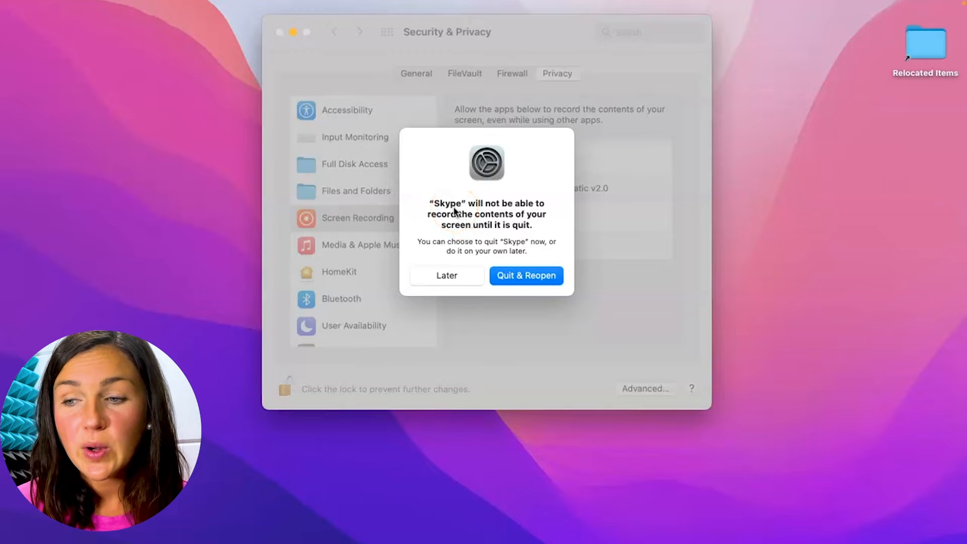
- Quit & Reopen Skype so the new permission takes effect, returning to its main window
left_click(524, 275)
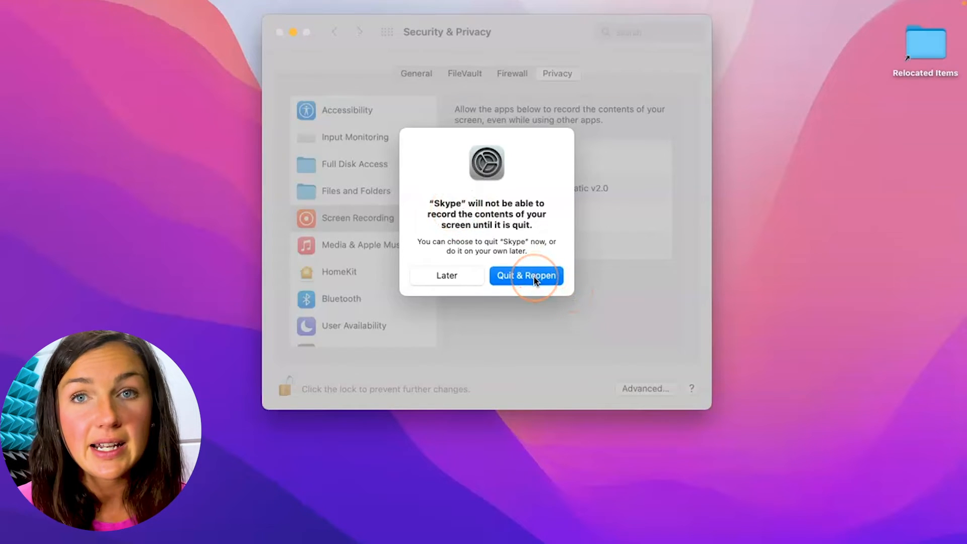
left_click(525, 274)
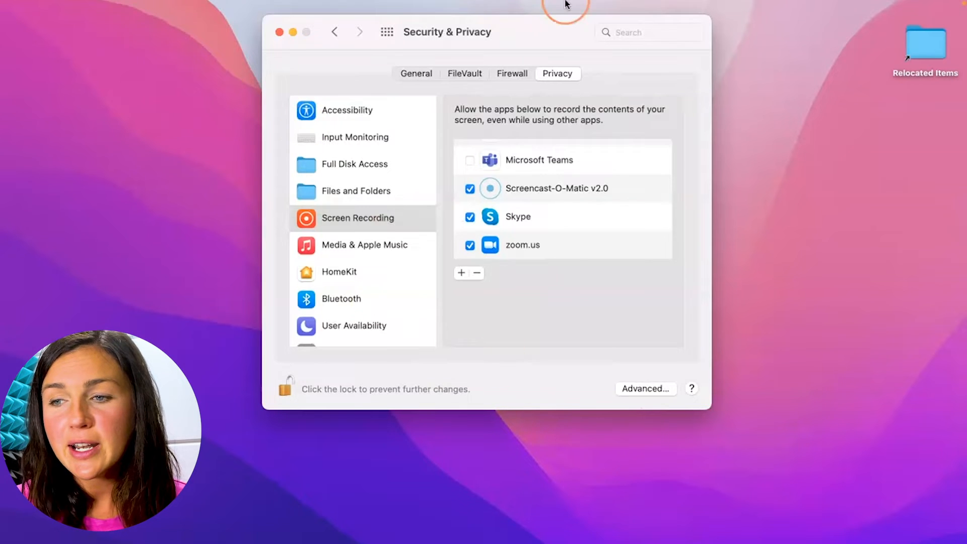
left_click(279, 31)
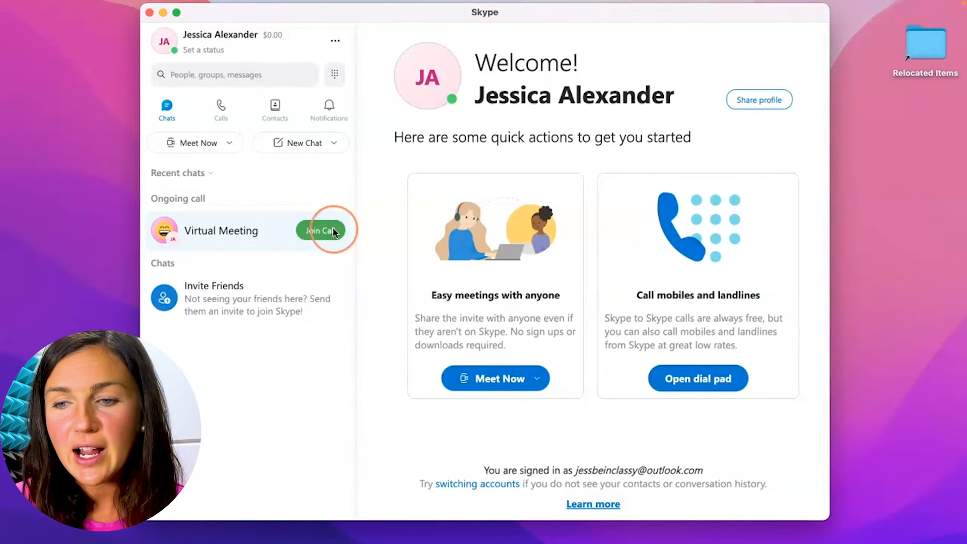
- Rejoin the ongoing Virtual Meeting call in Skype
left_click(321, 229)
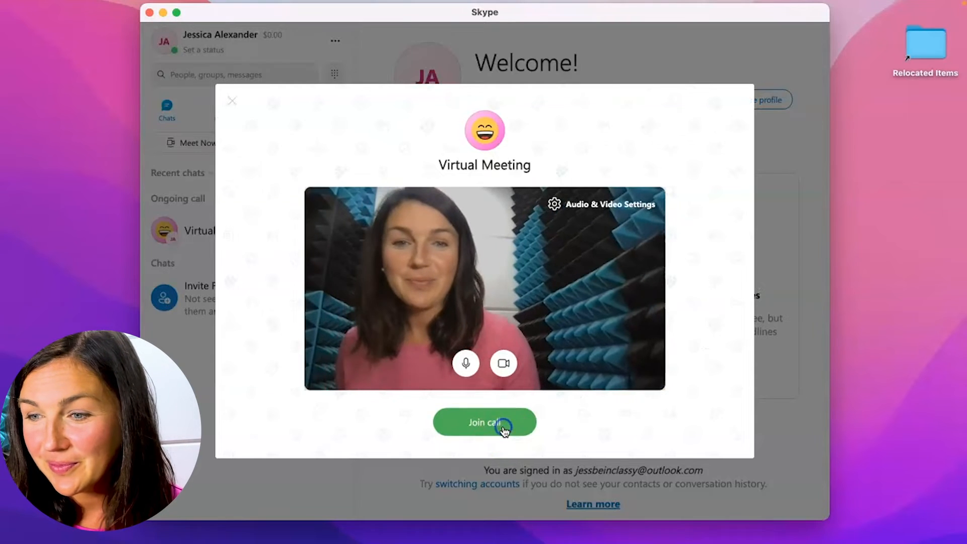
left_click(485, 422)
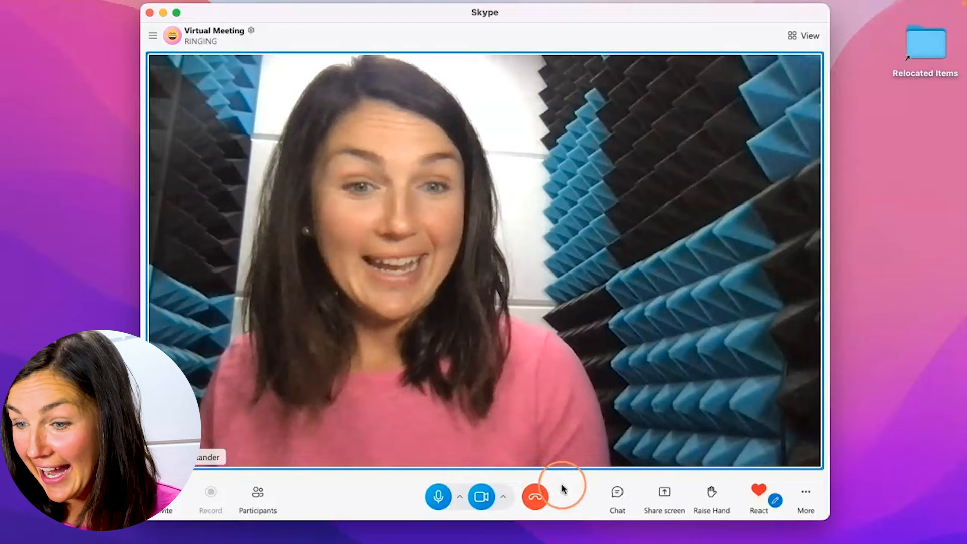
- Start screen sharing again and pick the whole Desktop as the screen to share
left_click(663, 496)
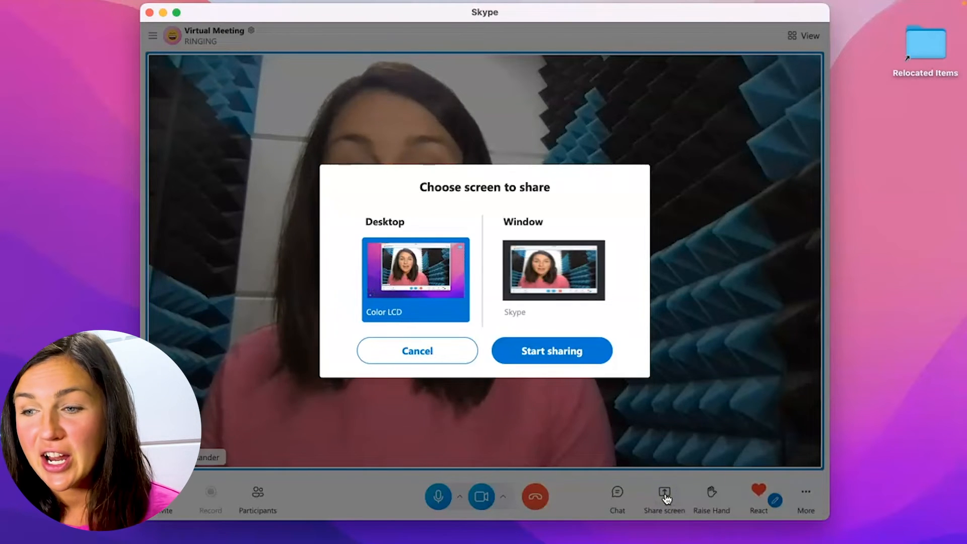
left_click(414, 279)
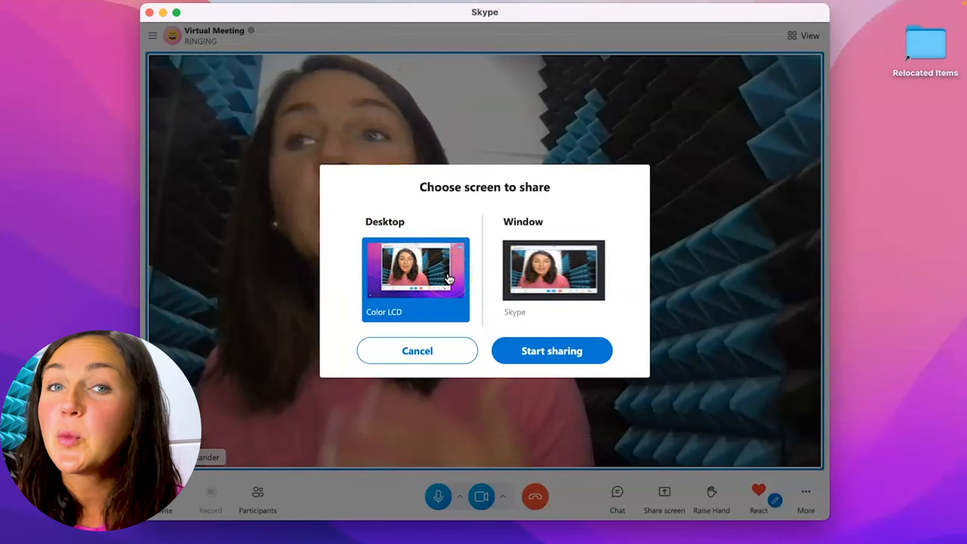
left_click(551, 350)
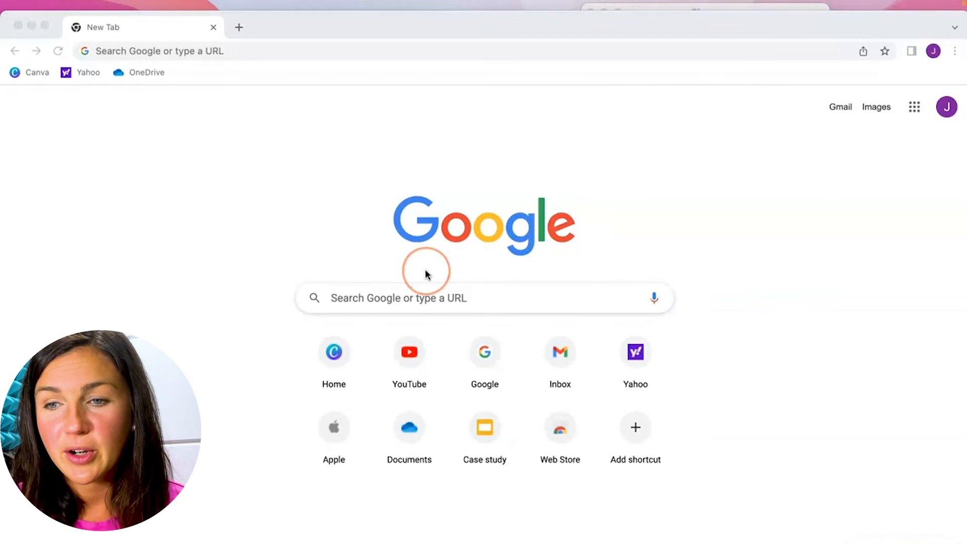
mouse_move(646, 203)
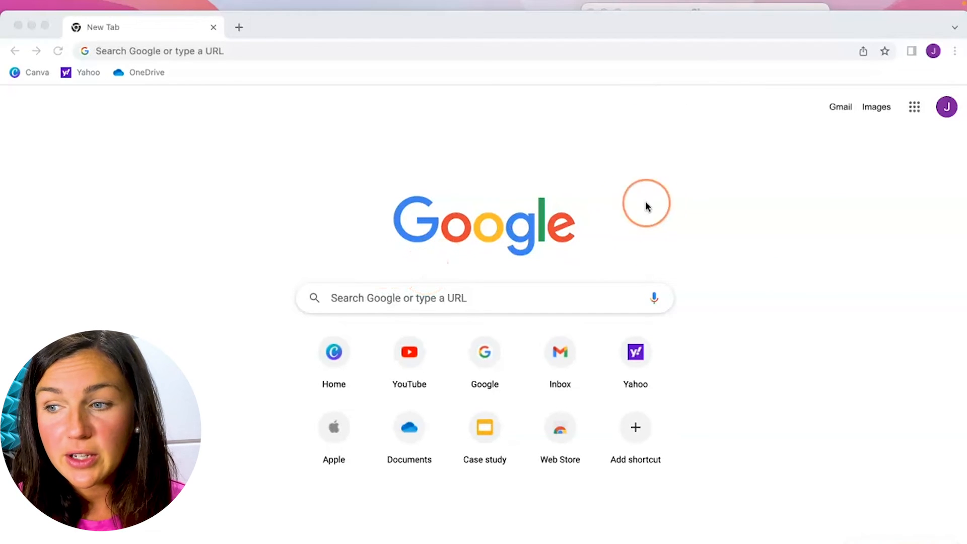
mouse_move(940, 529)
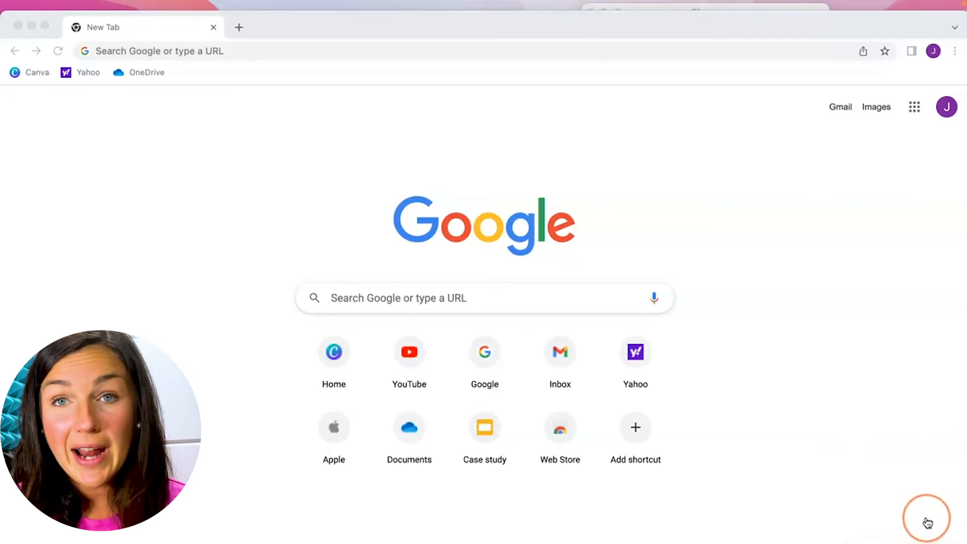
mouse_move(844, 470)
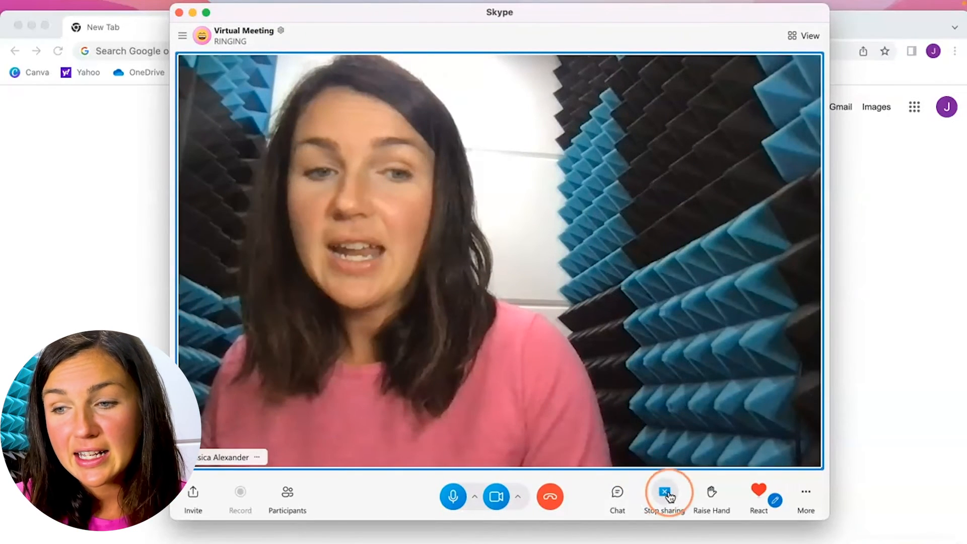
- From Stop sharing, choose Switch screen or window while the desktop share continues
left_click(664, 495)
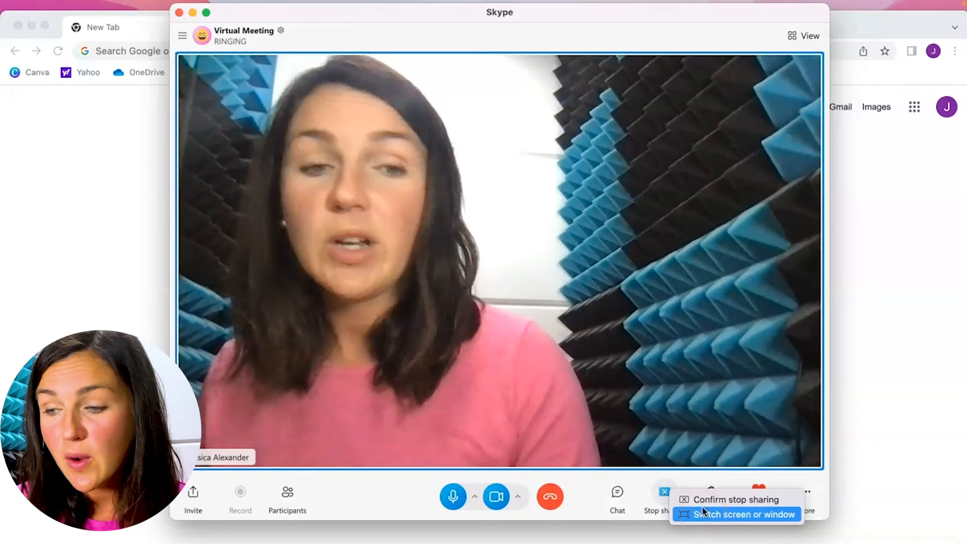
left_click(735, 514)
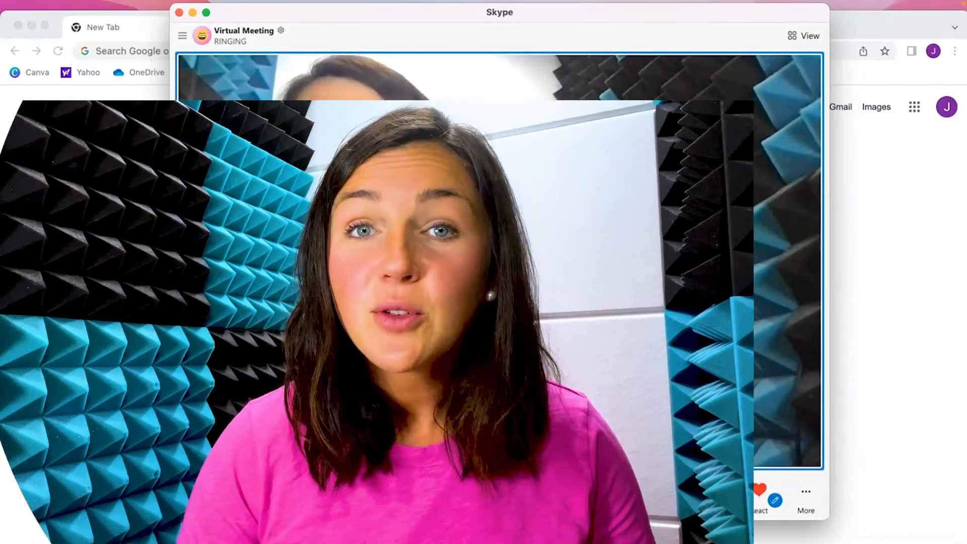